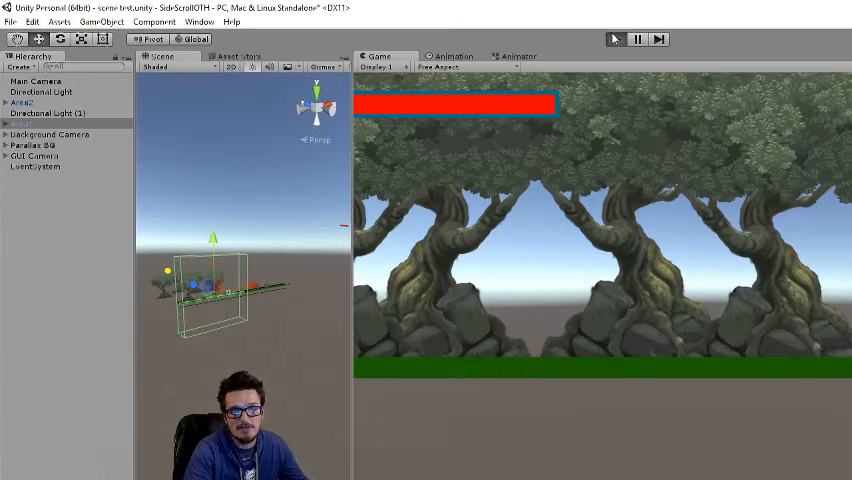
Step: Start play mode and run the character through the spawned forest level areas
click(614, 38)
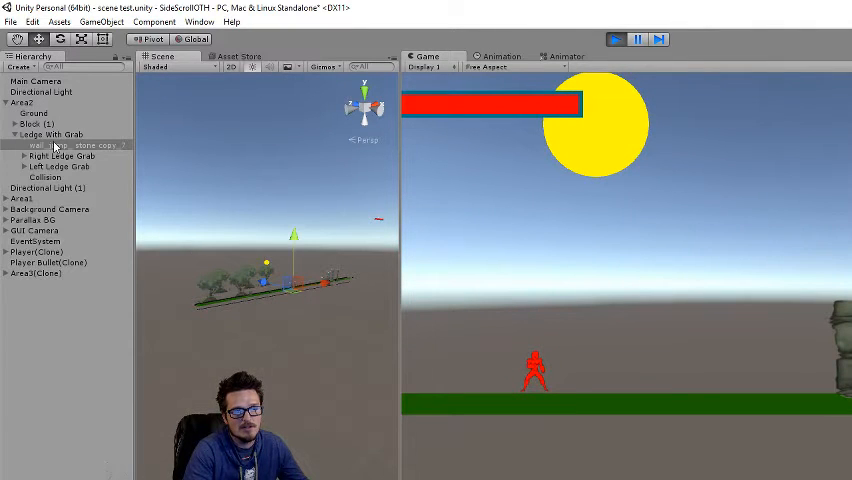
click(36, 272)
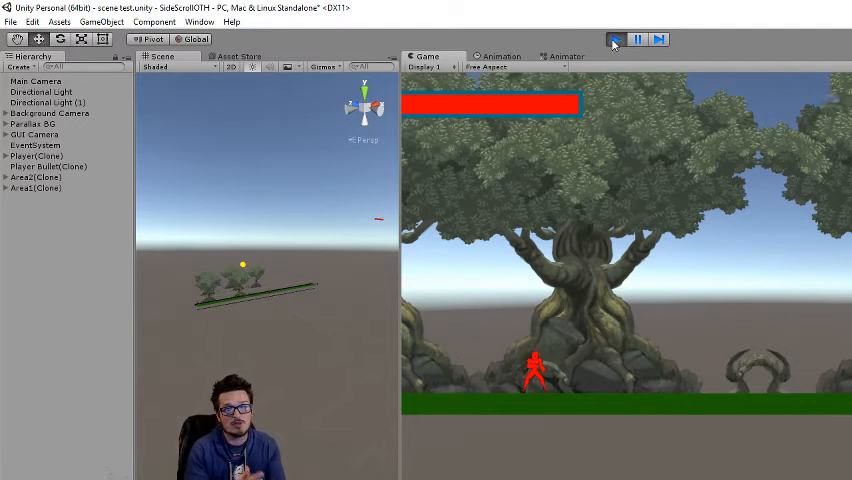
Step: Stop the test run to return to editing the scene
click(616, 40)
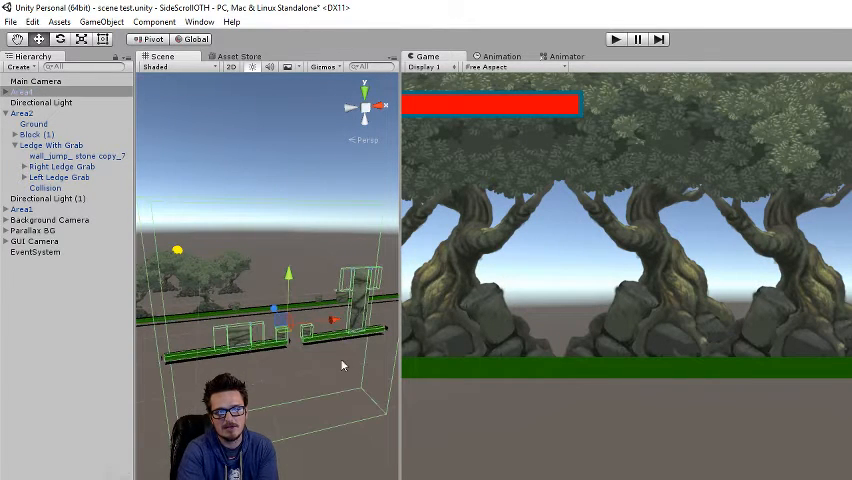
Step: Break the area's prefab link and add the Podium With Root object to it
click(8, 92)
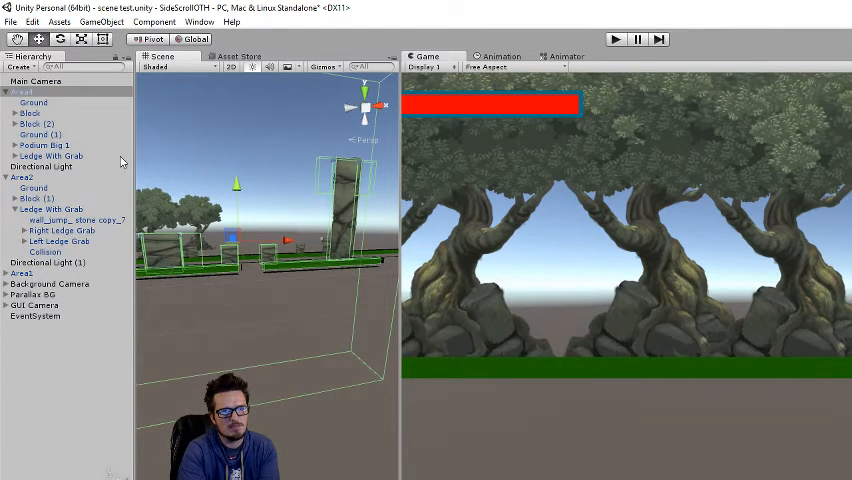
click(32, 124)
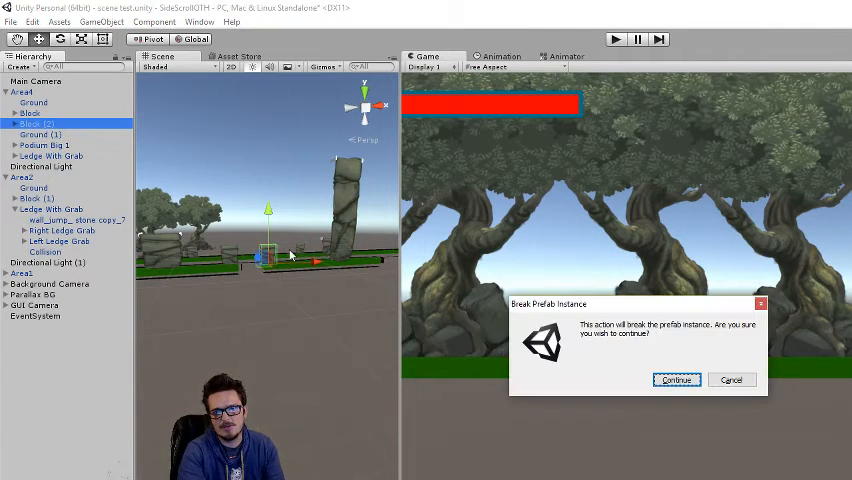
click(676, 380)
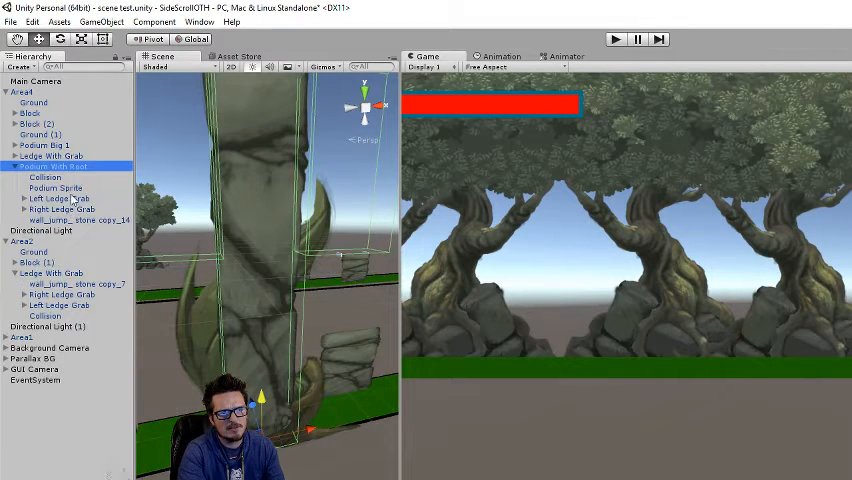
Step: Fit the Left and Right Ledge Grabs to Podium With Root and position the podium
click(64, 220)
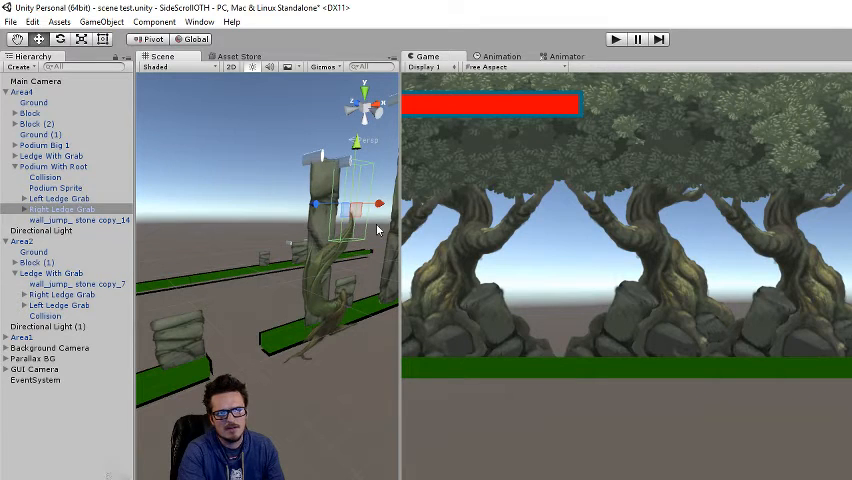
click(52, 166)
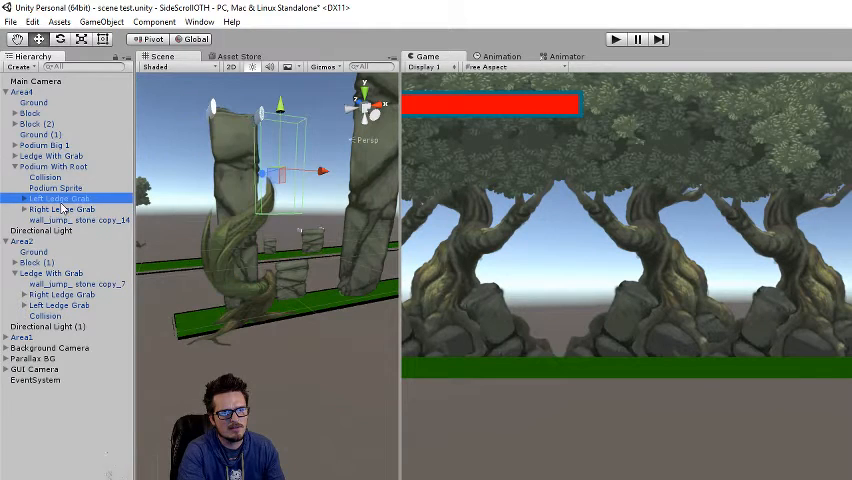
click(78, 220)
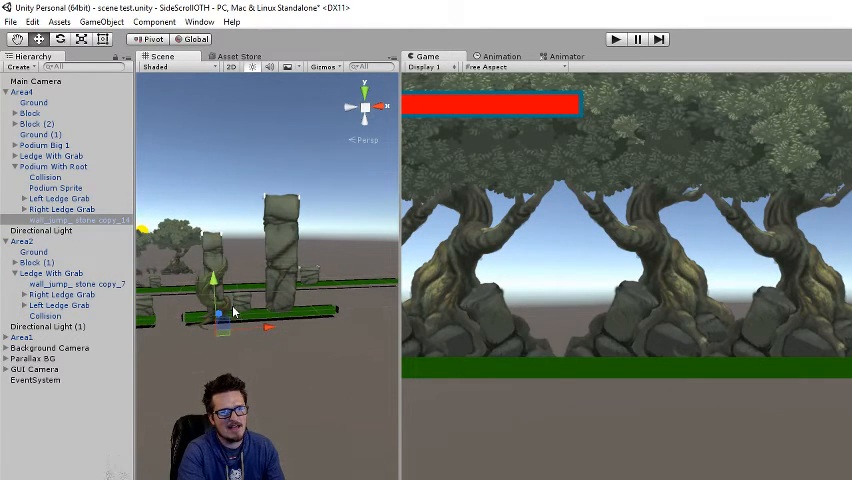
Step: Delete Ledge With Grab and reposition the area's Ground and Block pieces
click(22, 92)
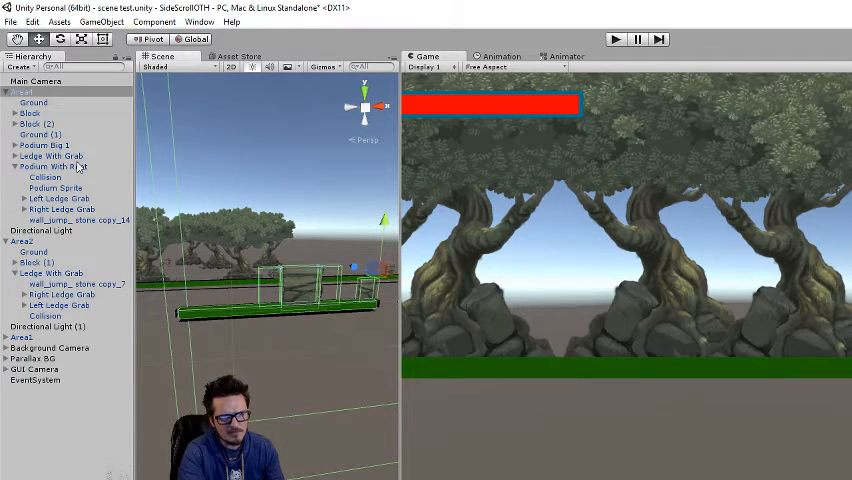
click(42, 144)
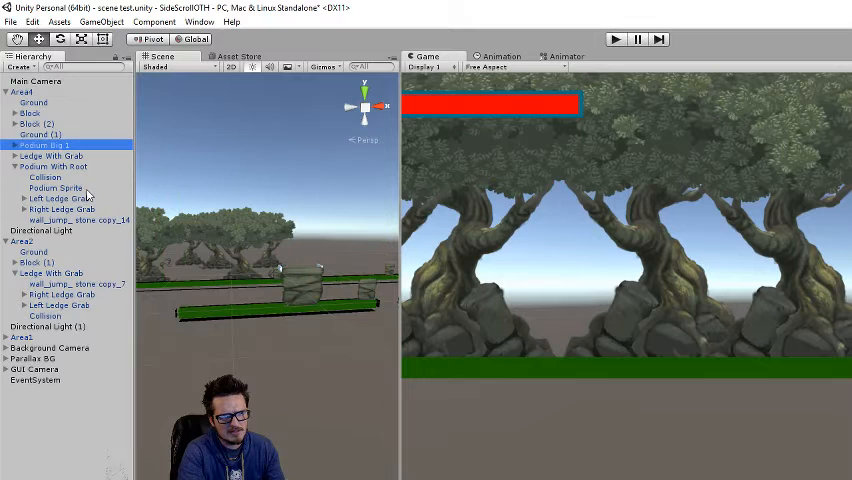
click(50, 156)
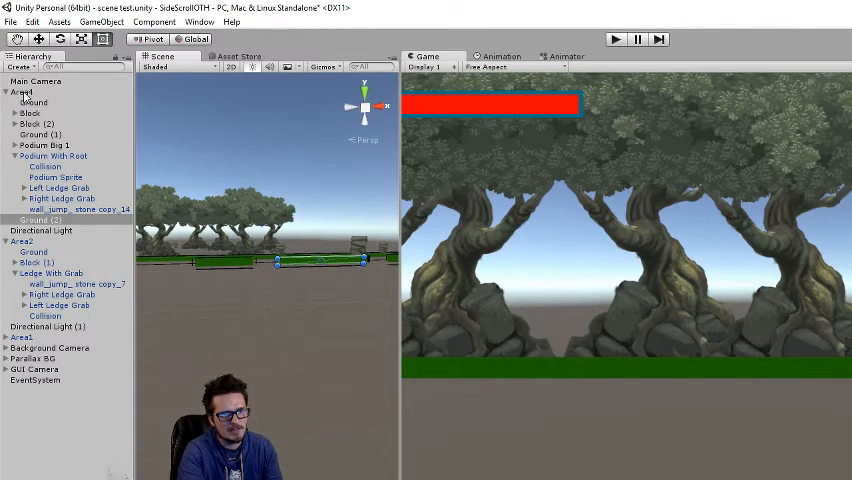
click(20, 92)
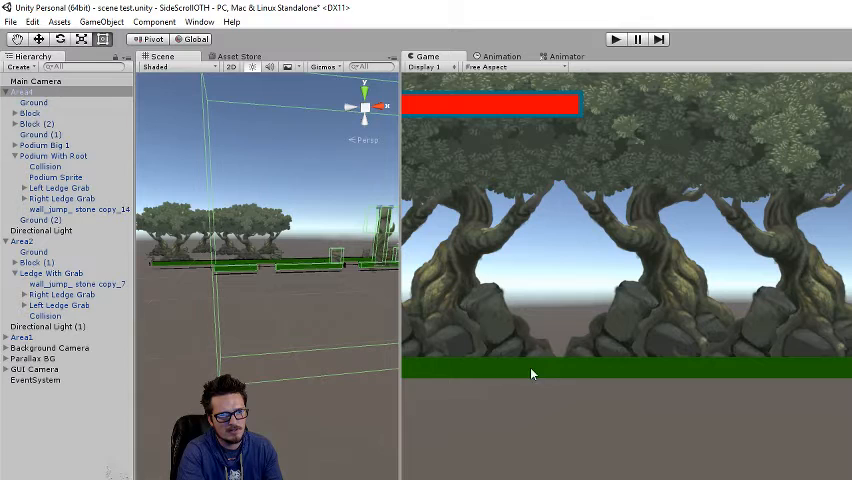
Step: Apply the Area root's changes to its prefab and remove the instance from the scene
click(20, 92)
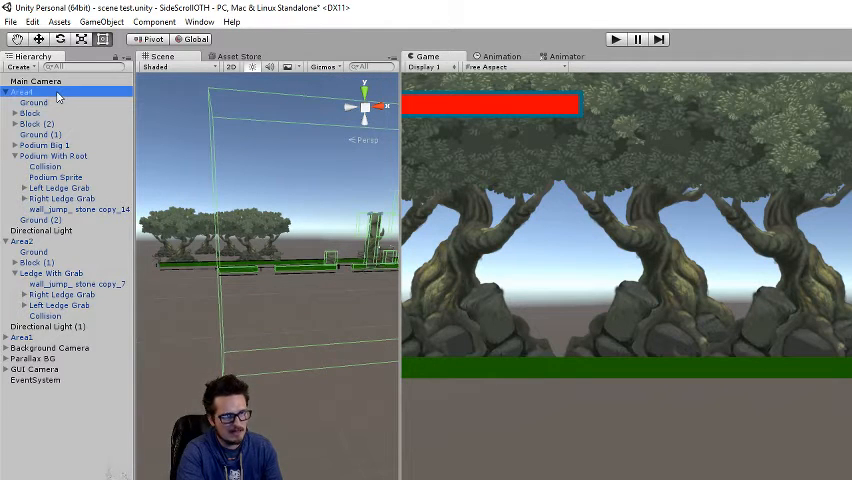
click(10, 92)
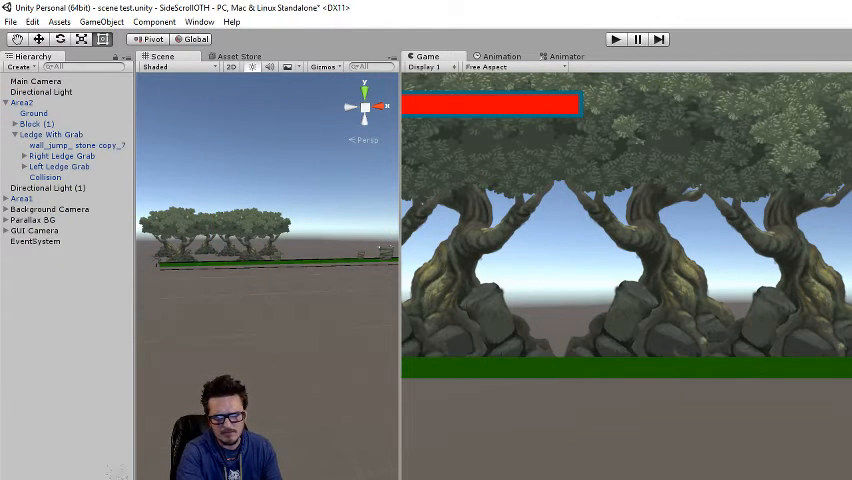